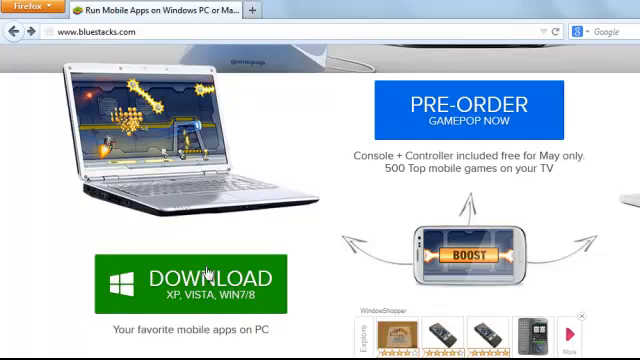
# Step: Navigate into the Downloads folder and scroll to the Programs folder holding the BlueStacks installer
pyautogui.scroll(-3)
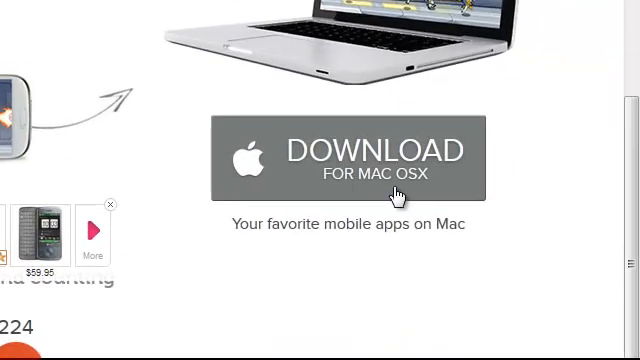
pyautogui.scroll(-3)
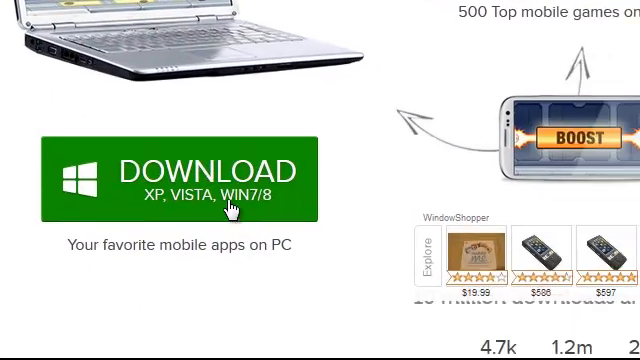
pyautogui.scroll(-3)
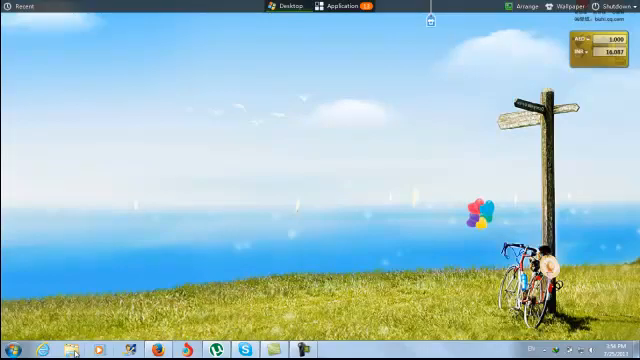
pyautogui.click(76, 348)
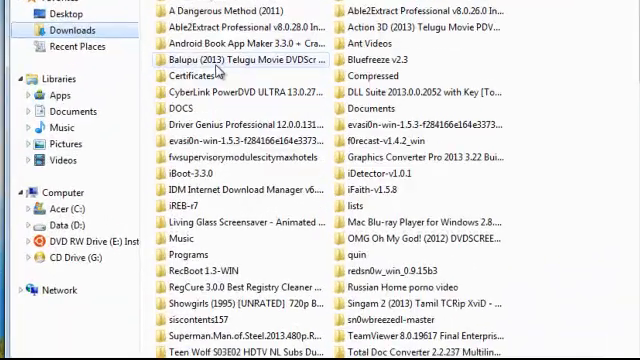
pyautogui.scroll(-3)
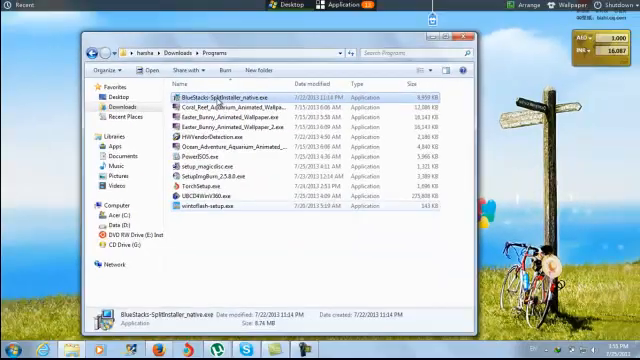
pyautogui.doubleClick(236, 94)
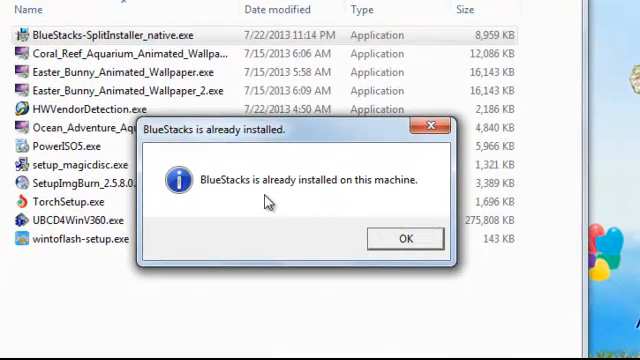
pyautogui.moveTo(404, 204)
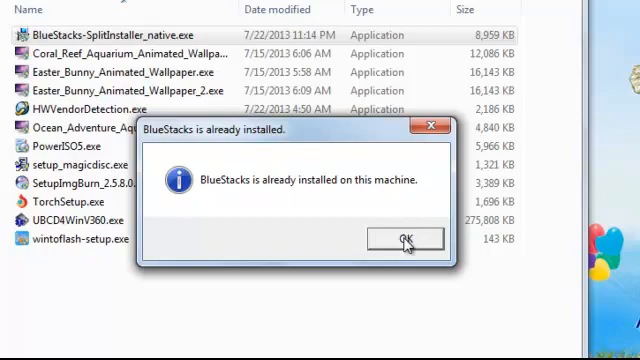
pyautogui.click(404, 238)
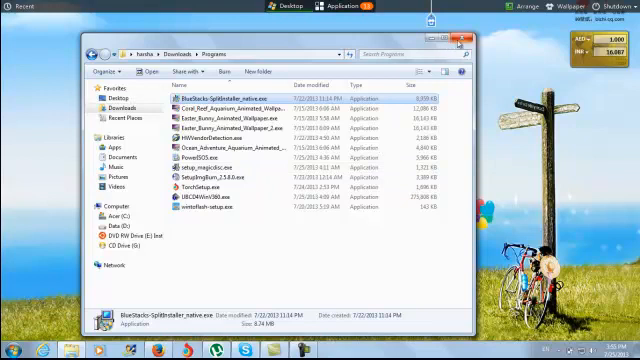
pyautogui.click(462, 40)
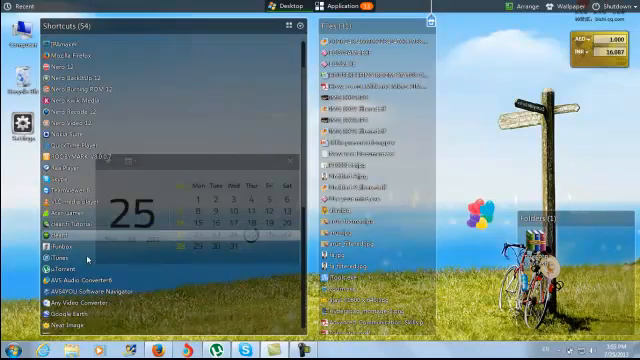
# Step: Scroll the All Programs list to reach BlueStacks App Player
pyautogui.scroll(-3)
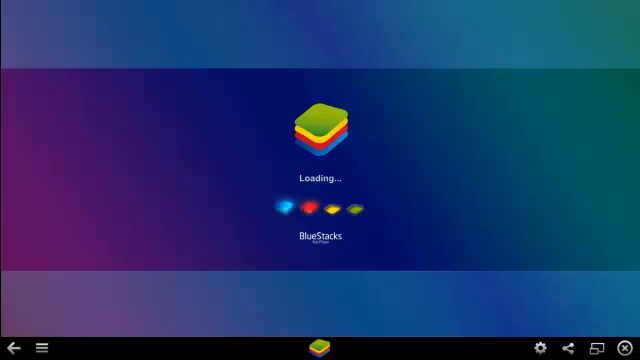
pyautogui.moveTo(40, 348)
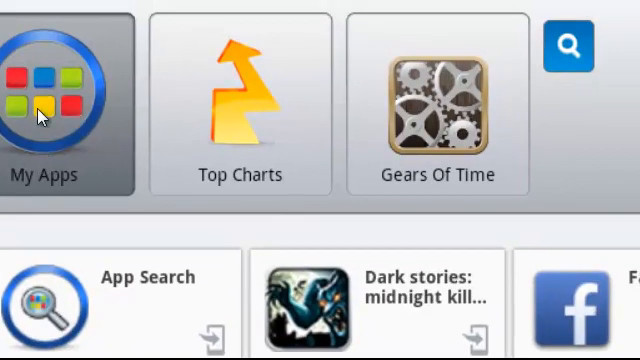
pyautogui.click(60, 100)
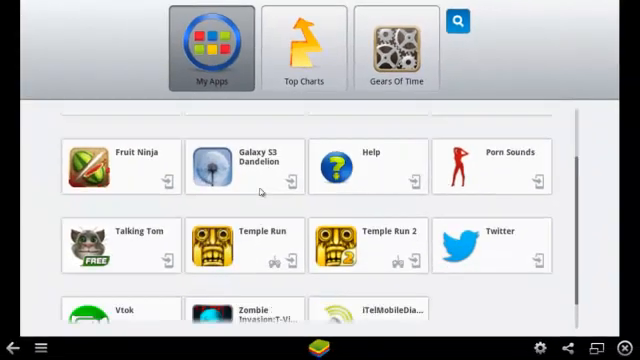
pyautogui.scroll(-3)
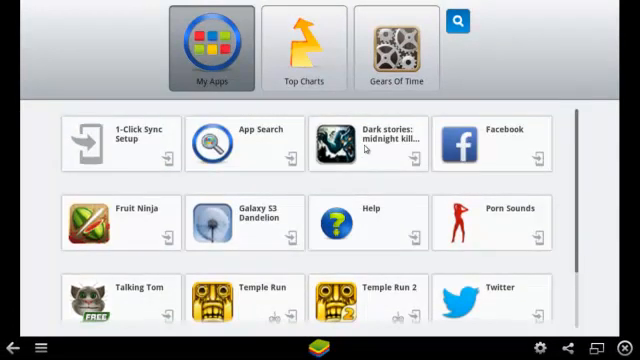
pyautogui.moveTo(420, 238)
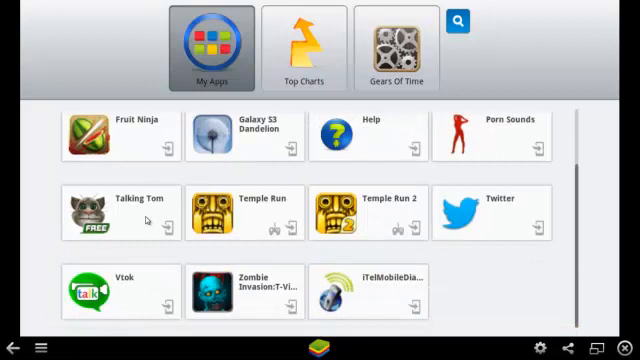
pyautogui.moveTo(256, 290)
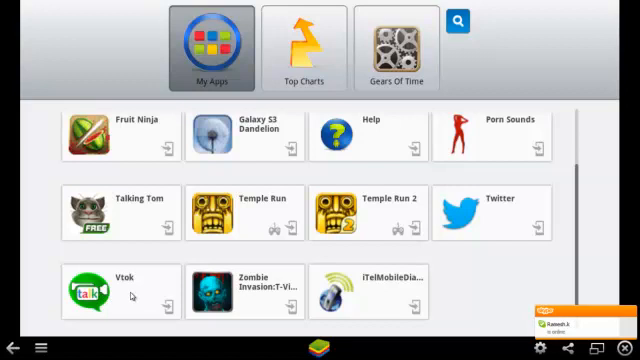
pyautogui.scroll(-3)
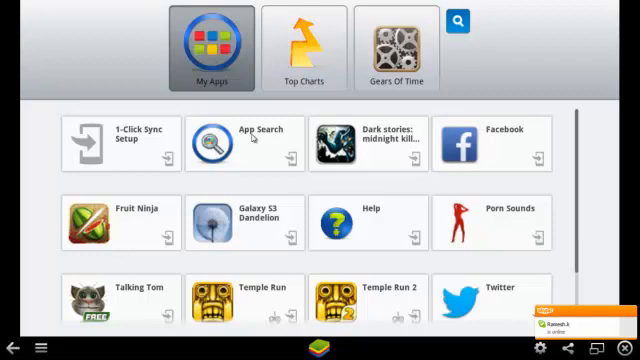
# Step: Enter 'talking tom' in the BlueStacks app search box
pyautogui.click(456, 22)
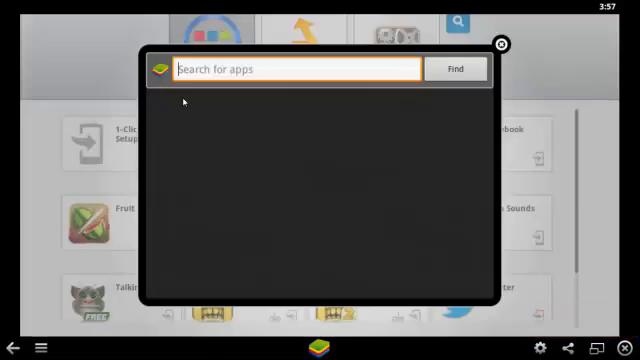
pyautogui.moveTo(380, 92)
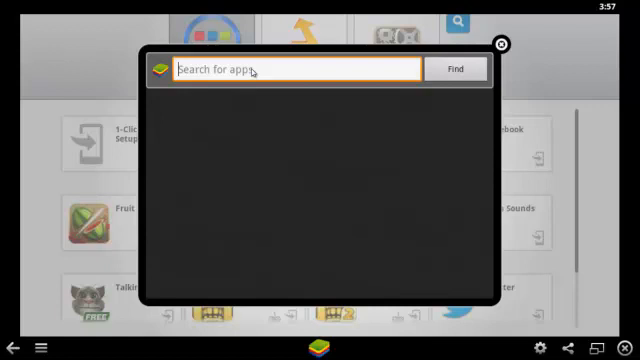
pyautogui.write('ta')
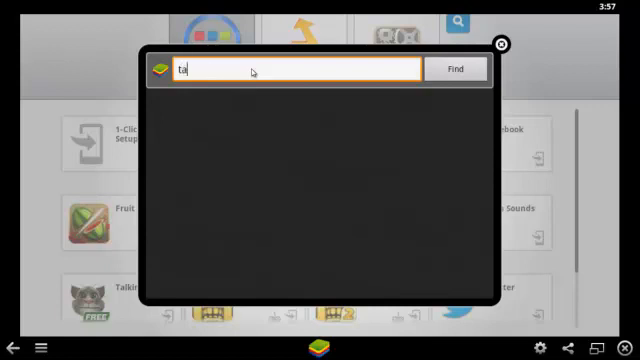
pyautogui.write('lking tom')
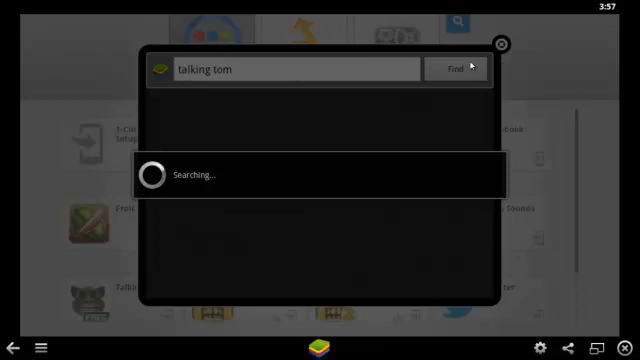
pyautogui.moveTo(398, 48)
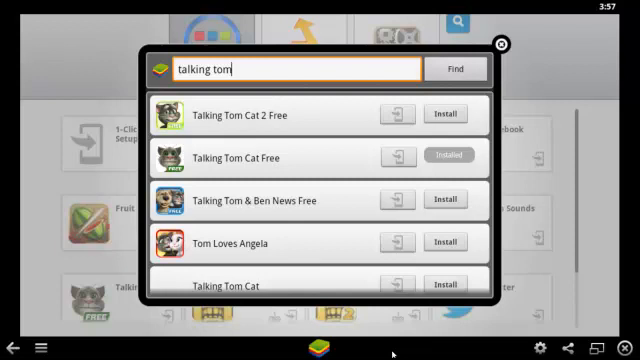
pyautogui.moveTo(320, 82)
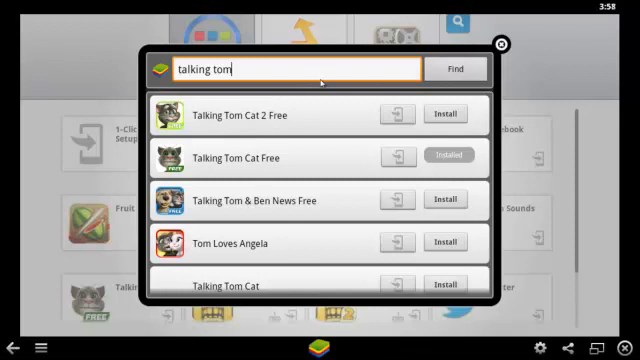
pyautogui.moveTo(258, 176)
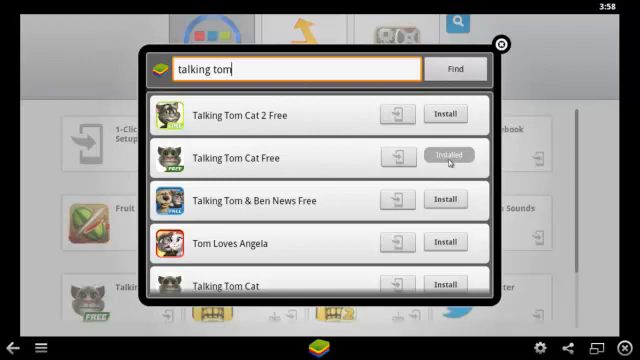
pyautogui.moveTo(452, 124)
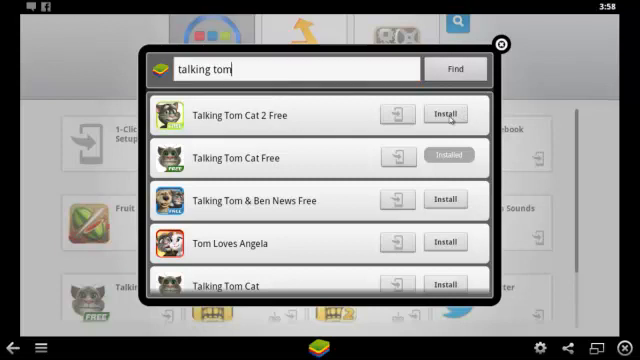
# Step: Choose Talking Tom Cat 2 Free from the search results to install
pyautogui.click(448, 112)
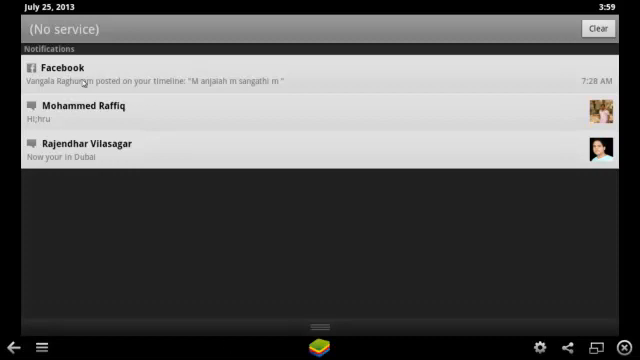
pyautogui.moveTo(84, 118)
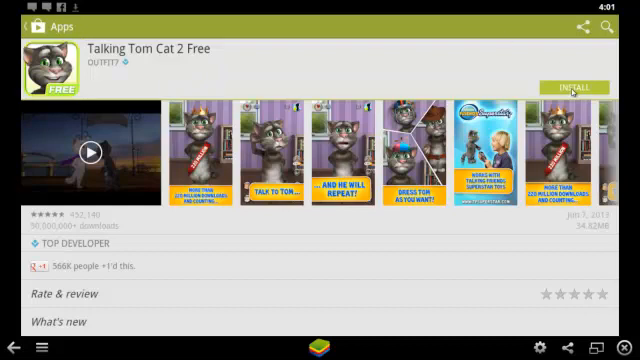
# Step: Install Talking Tom Cat 2 Free from its Google Play page
pyautogui.click(576, 88)
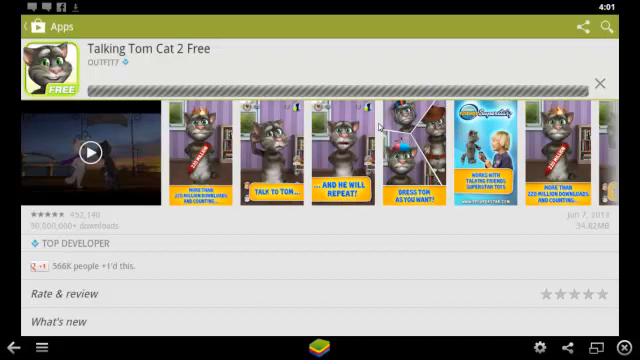
# Step: Bring up the Google Play search field, then back out to the app page
pyautogui.click(600, 28)
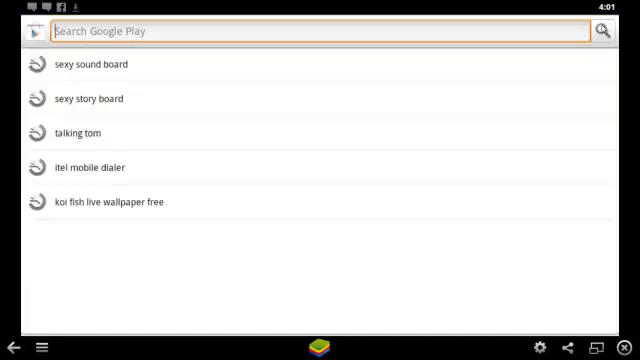
pyautogui.click(300, 32)
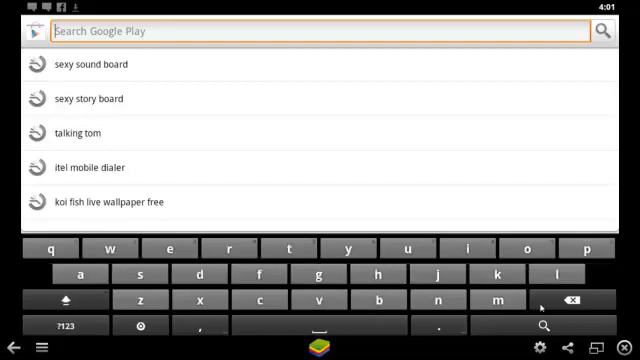
pyautogui.click(72, 132)
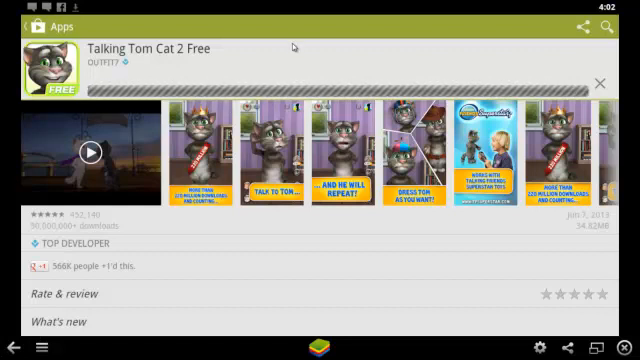
pyautogui.moveTo(196, 164)
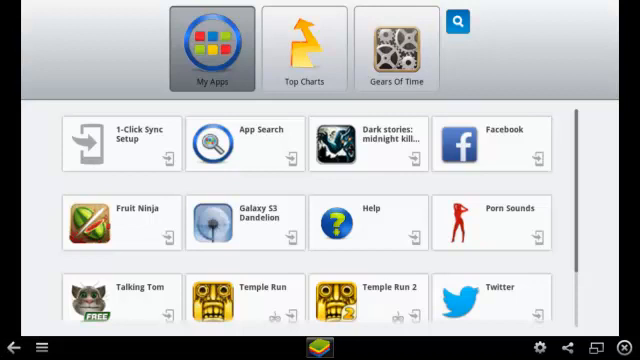
pyautogui.moveTo(324, 348)
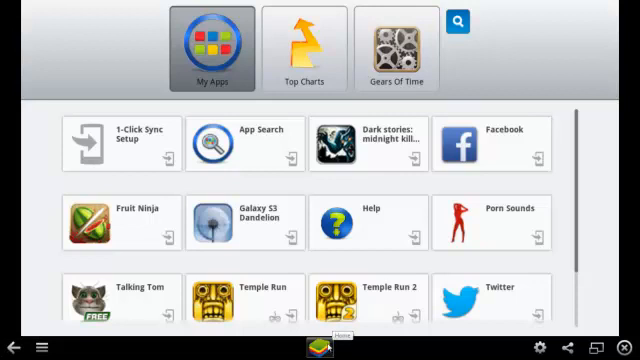
pyautogui.scroll(-3)
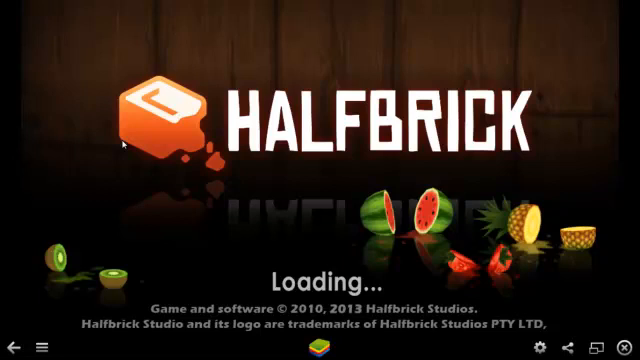
pyautogui.moveTo(88, 174)
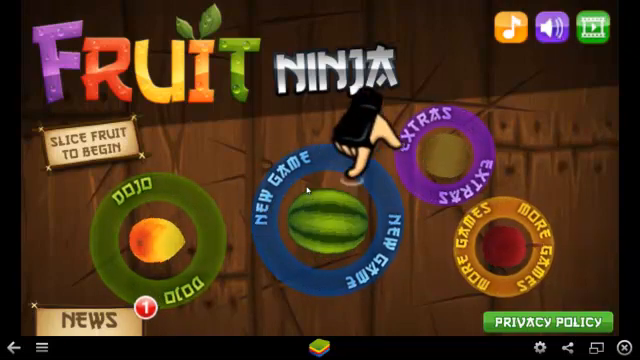
pyautogui.click(320, 200)
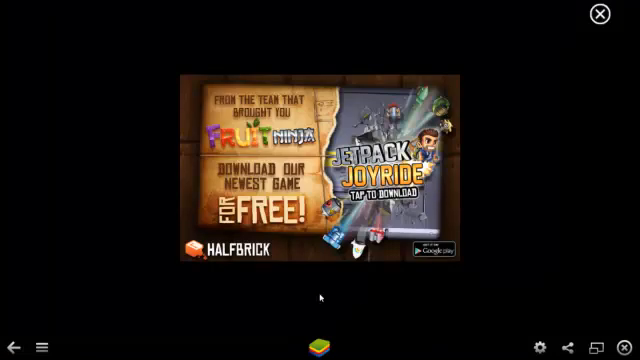
pyautogui.moveTo(600, 18)
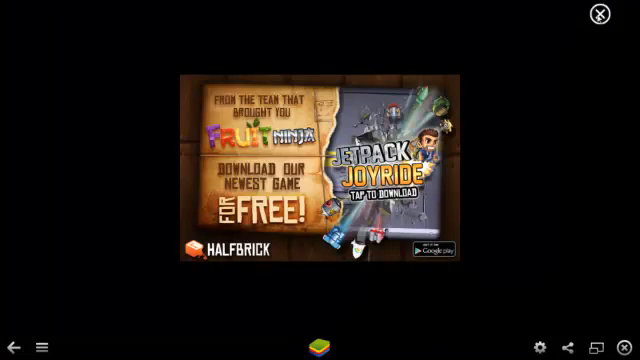
pyautogui.moveTo(422, 270)
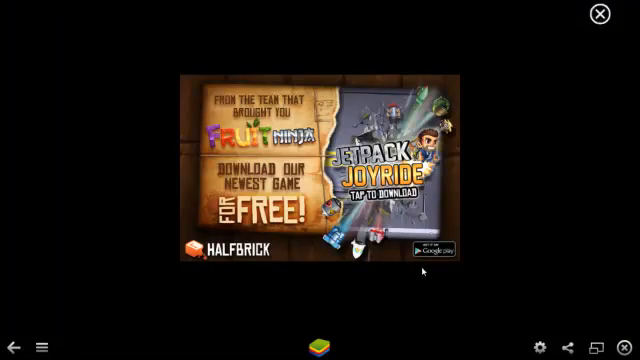
# Step: Close the Jetpack Joyride ad and confirm quitting Fruit Ninja to reach My Apps
pyautogui.click(600, 14)
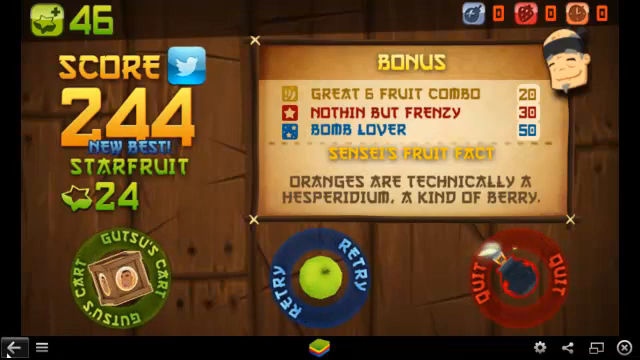
pyautogui.click(320, 284)
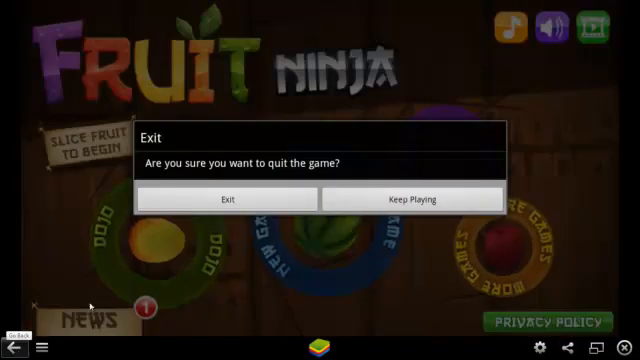
pyautogui.click(412, 200)
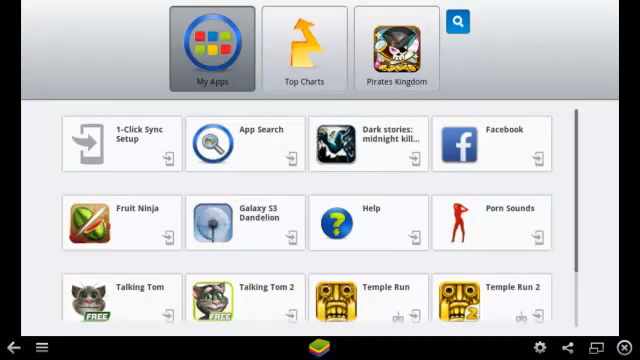
pyautogui.scroll(-3)
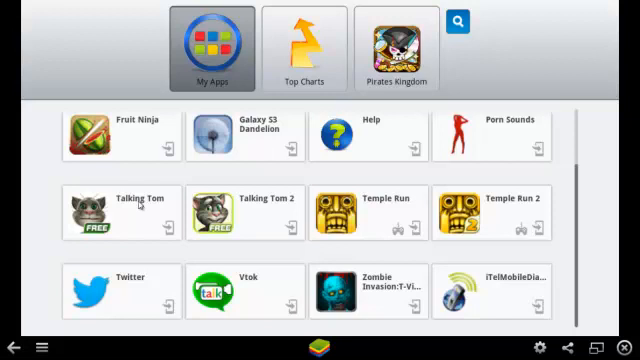
pyautogui.moveTo(118, 222)
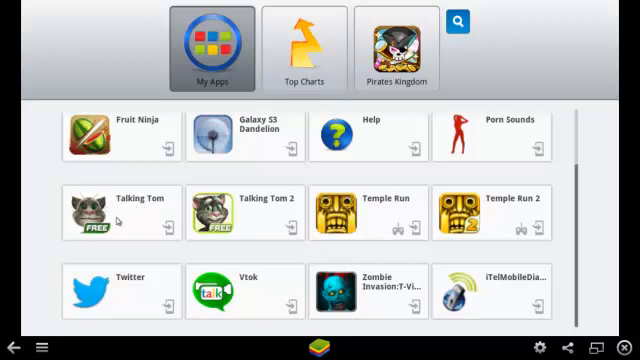
pyautogui.moveTo(268, 210)
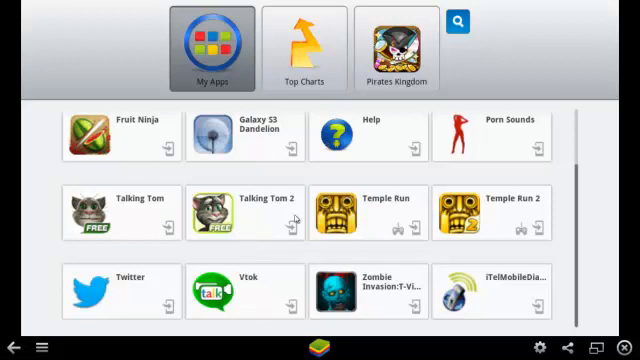
pyautogui.moveTo(300, 216)
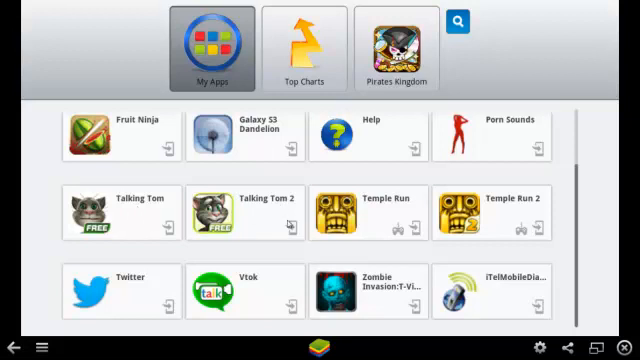
pyautogui.moveTo(266, 214)
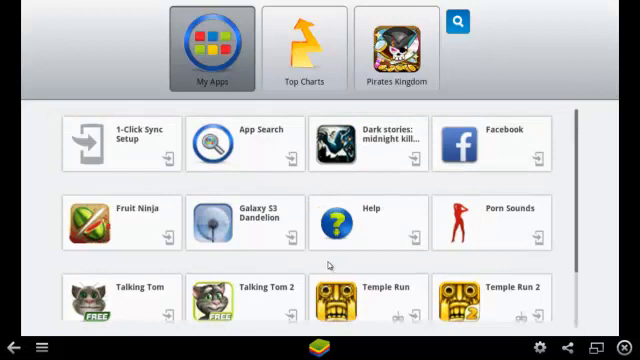
pyautogui.moveTo(330, 268)
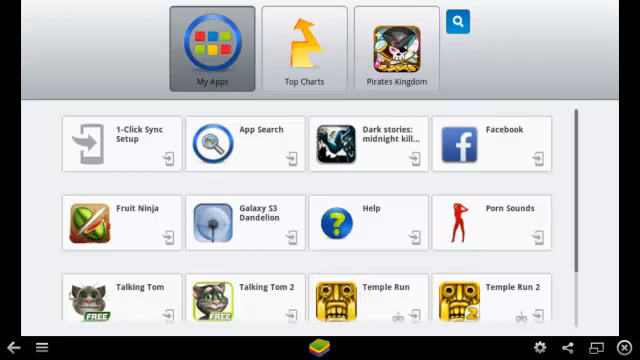
pyautogui.moveTo(30, 330)
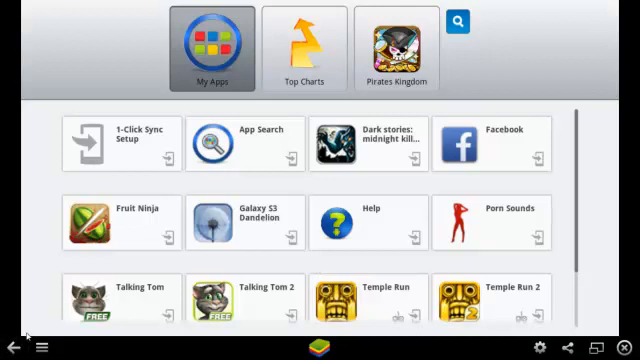